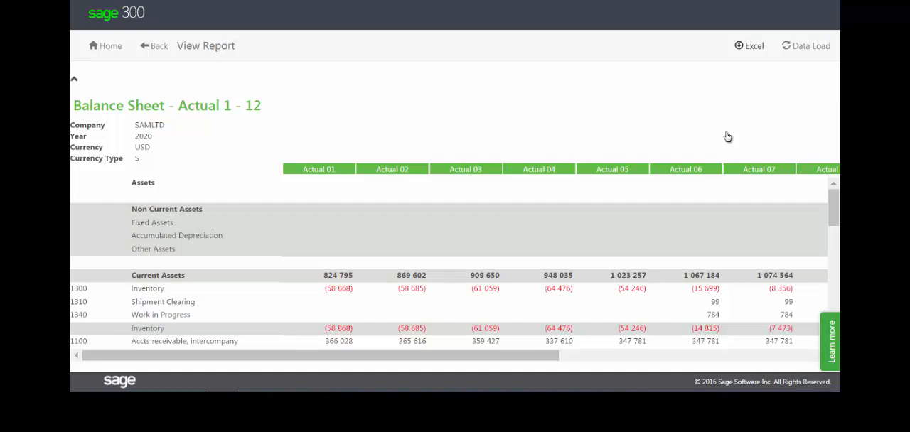
{"action": "mouse_move", "coordinate": [753, 45]}
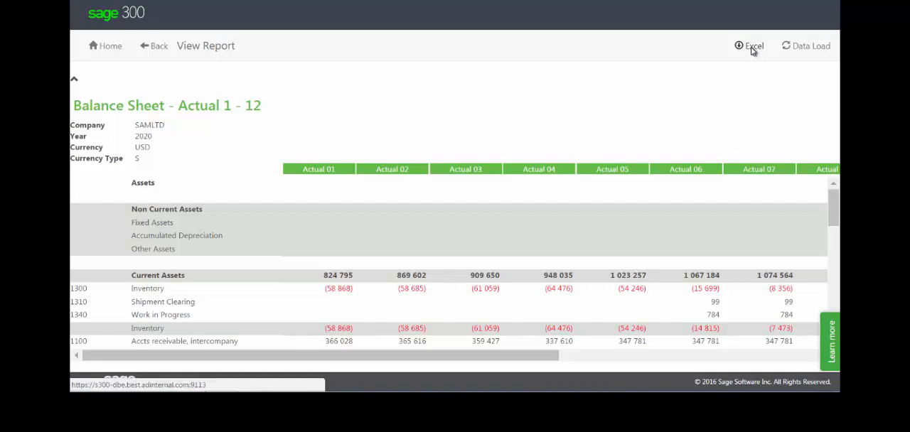
Export the Balance Sheet - Actual 1-12 report to Excel and open the downloaded .xlsx workbook.
{"action": "left_click", "coordinate": [750, 46]}
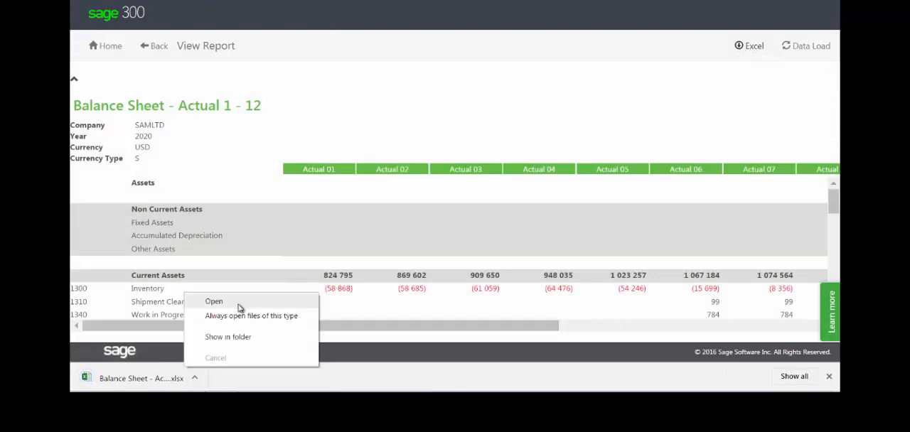
{"action": "left_click", "coordinate": [213, 302]}
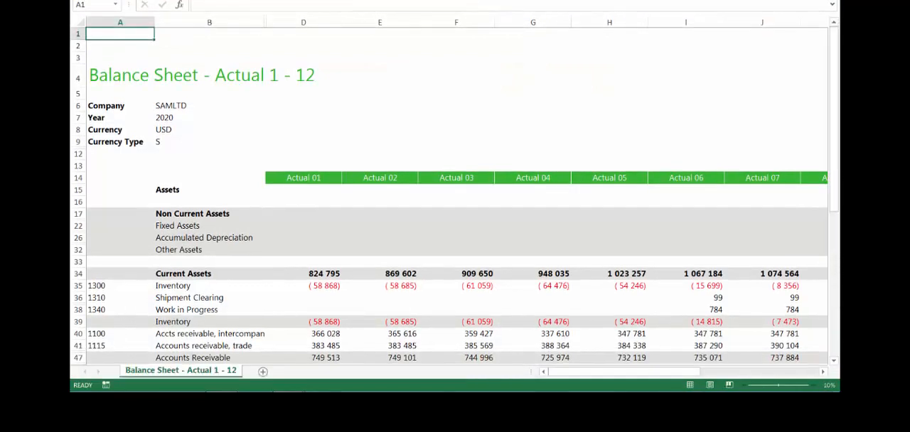
Save the report via Save As to a recent Computer folder as an Excel Workbook (*.xlsx).
{"action": "left_click", "coordinate": [94, 89]}
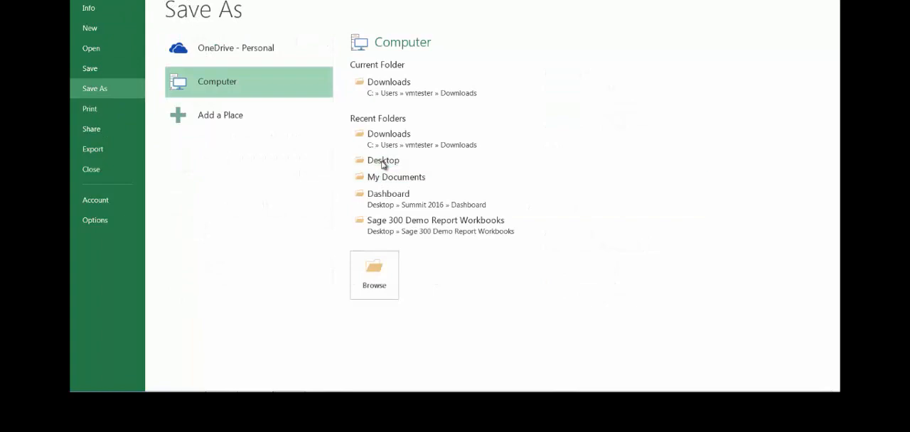
{"action": "left_click", "coordinate": [374, 275]}
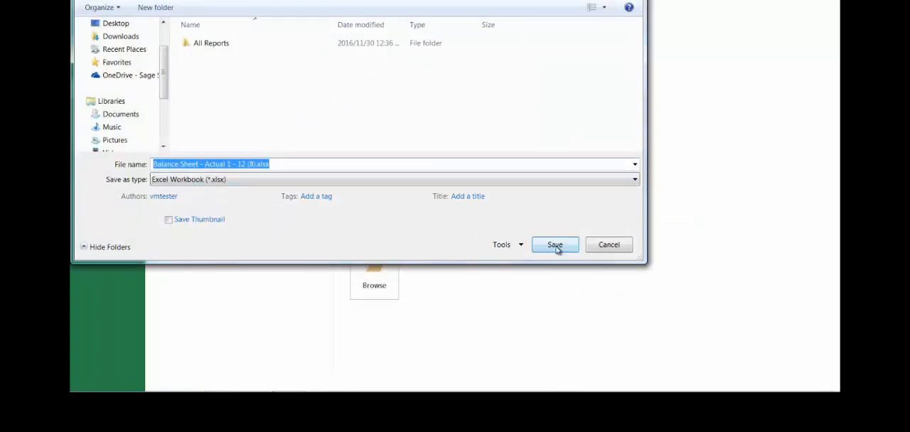
{"action": "left_click", "coordinate": [554, 245]}
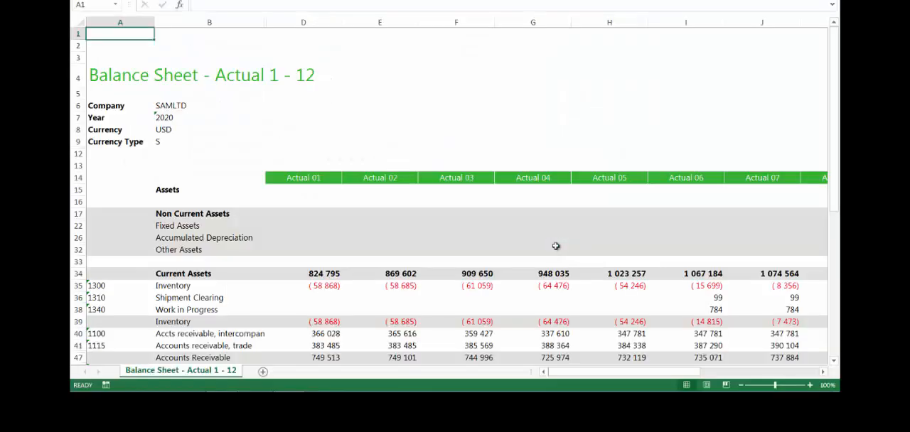